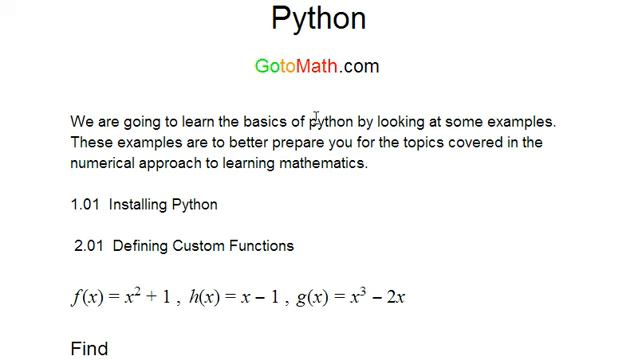
mouse_move(366, 22)
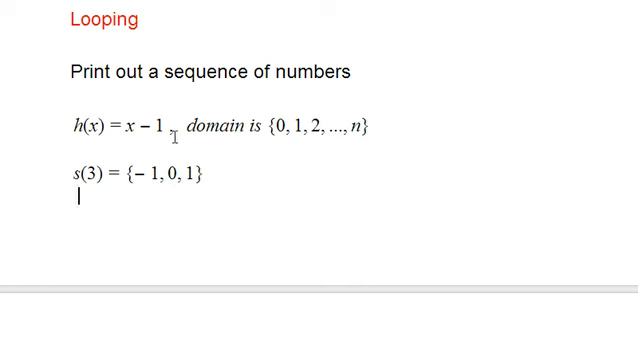
- Insert a comma after h(x) = x − 1 in the Looping example of the notes
type(",")
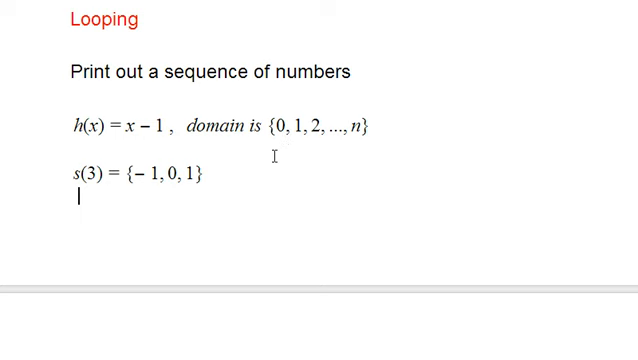
mouse_move(252, 176)
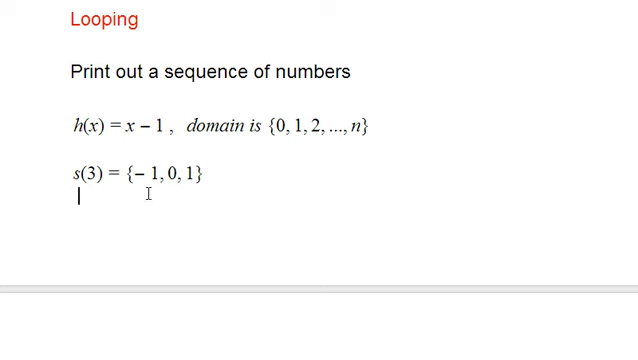
mouse_move(252, 152)
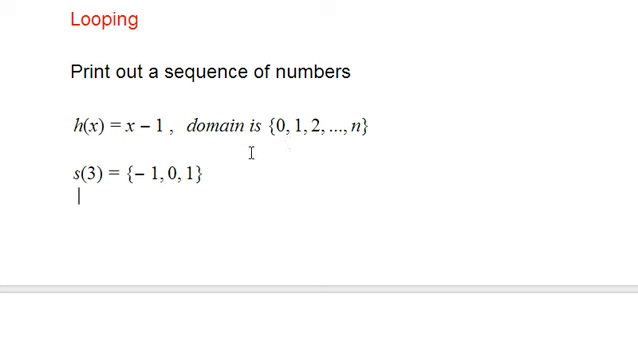
mouse_move(284, 144)
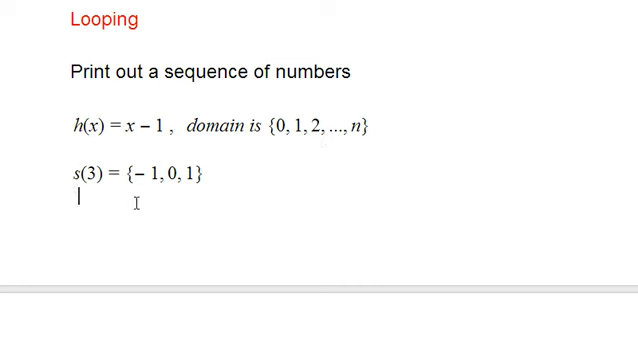
mouse_move(136, 202)
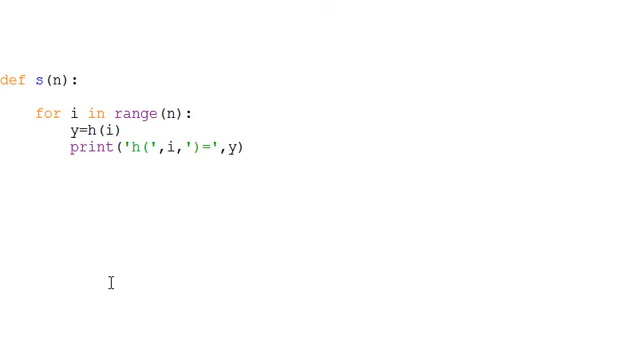
mouse_move(56, 72)
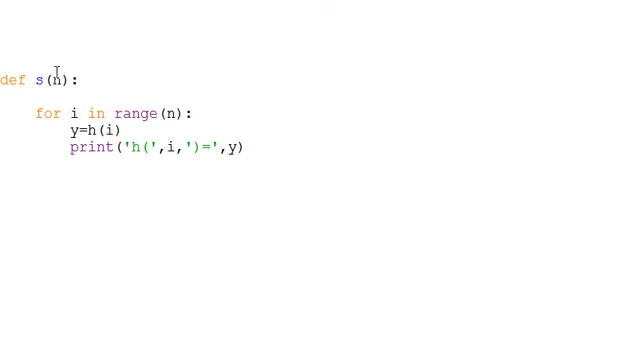
mouse_move(44, 84)
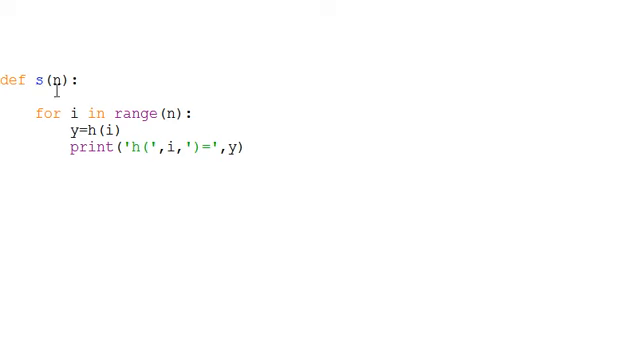
- Bring up the Run menu of the IDLE editor holding the s(n) loop script
left_click(76, 80)
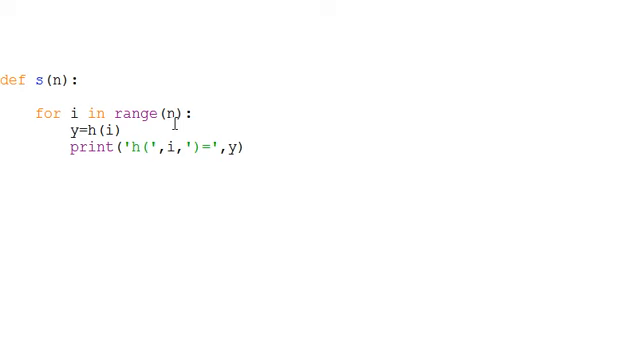
mouse_move(72, 132)
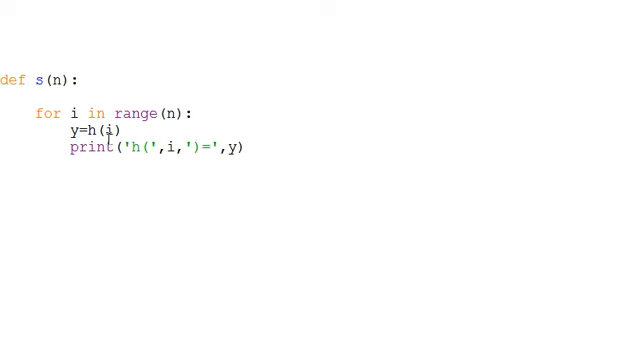
mouse_move(66, 148)
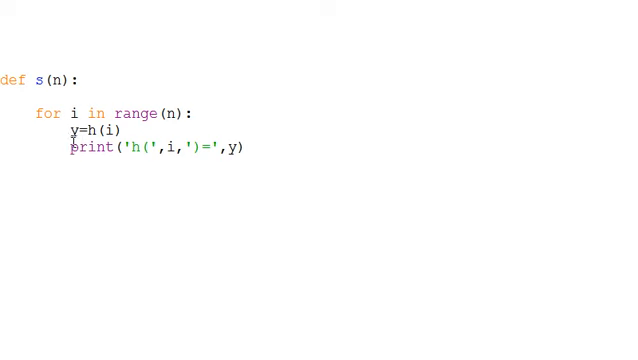
mouse_move(202, 160)
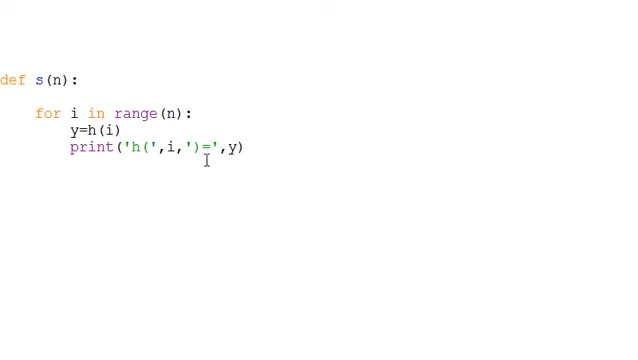
mouse_move(152, 176)
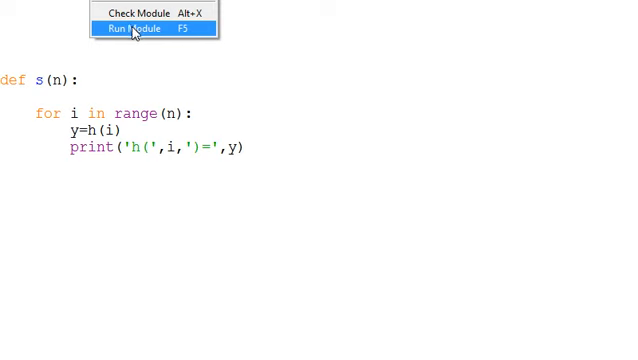
- Run the s(n) module, saving the script first, and review the shell output
left_click(136, 28)
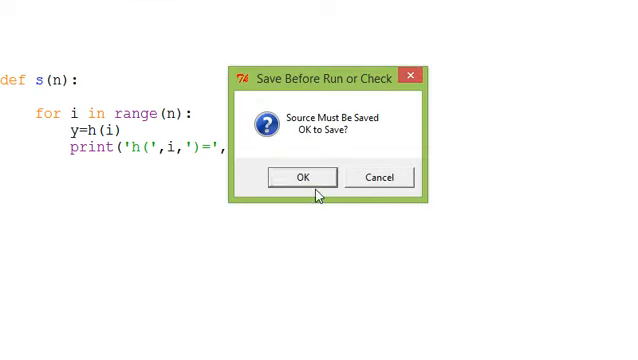
left_click(296, 176)
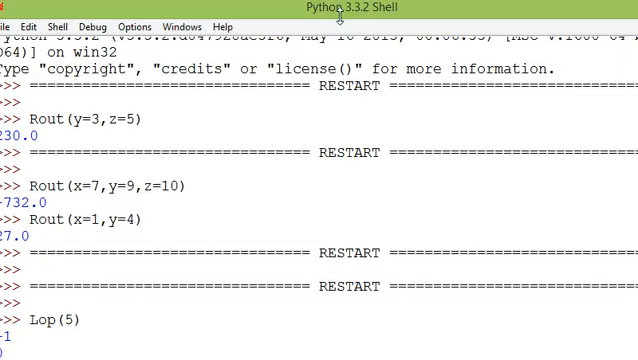
scroll("down", 3)
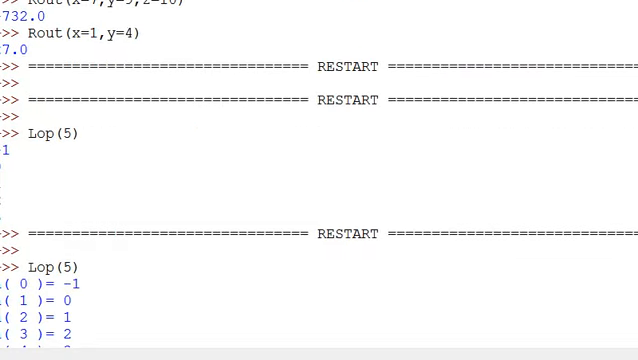
scroll("up", 3)
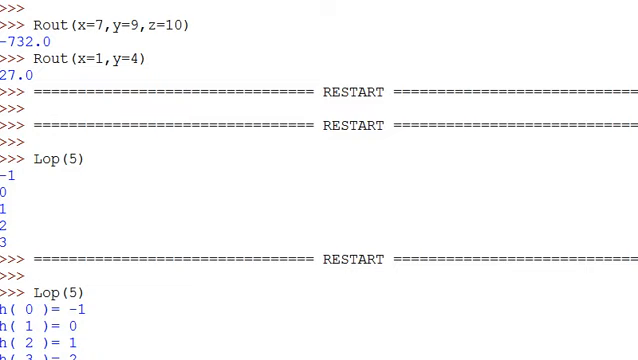
scroll("down", 3)
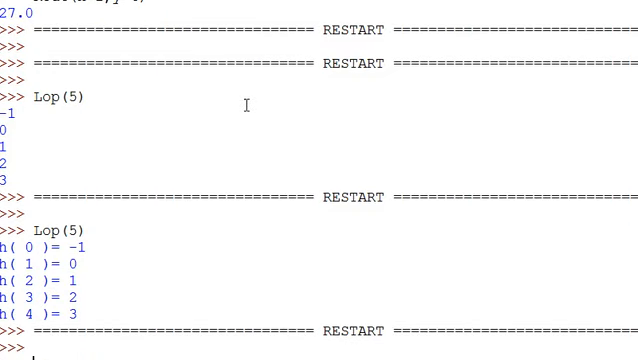
scroll("down", 3)
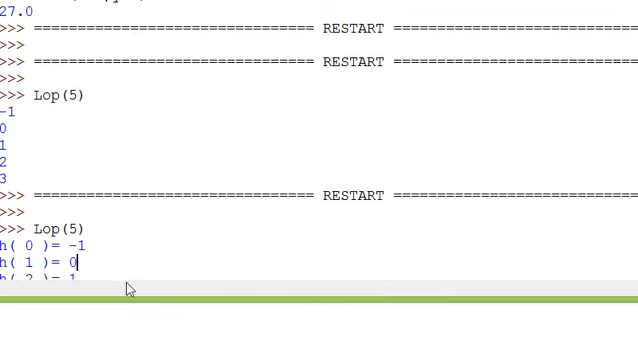
mouse_move(176, 240)
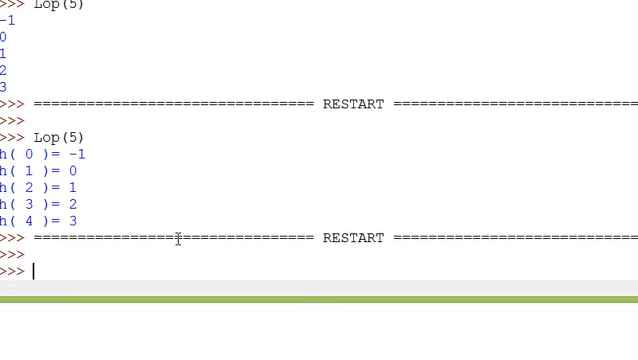
- Call s(4) at the shell prompt to print h(0) through h(3)
type("s")
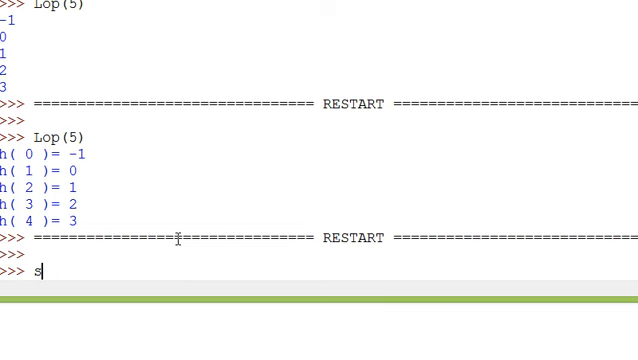
type("(4")
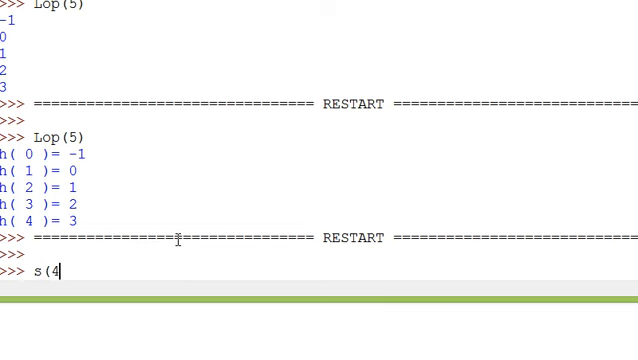
type(")")
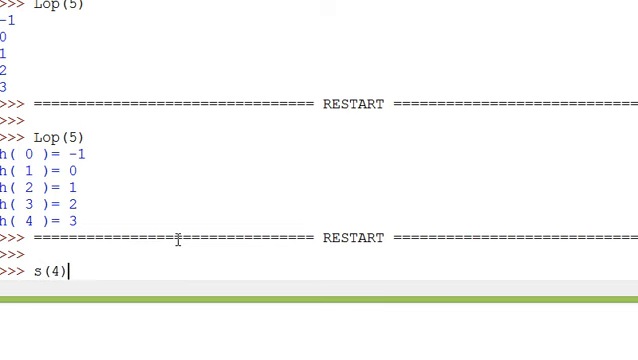
key("Return")
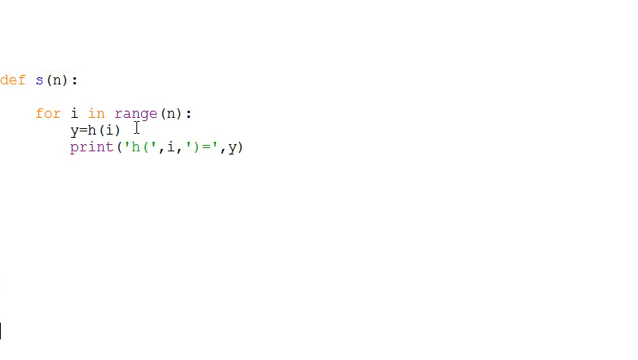
mouse_move(44, 104)
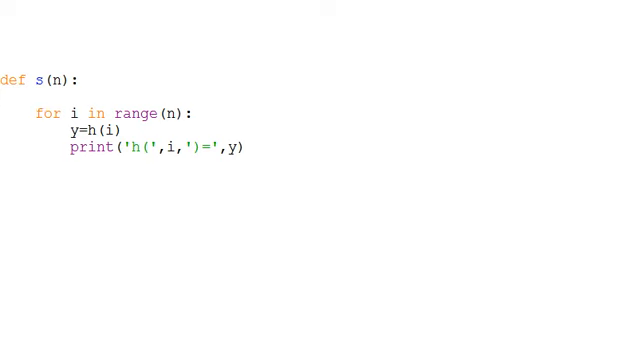
- Add print('h(x)=x-1') as the first line of s(n)'s body, before the loop
left_click(38, 96)
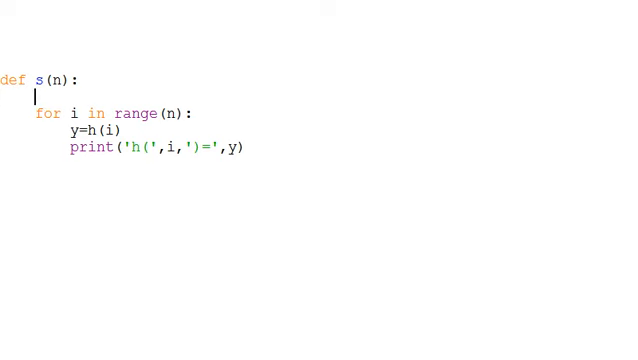
type("print(")
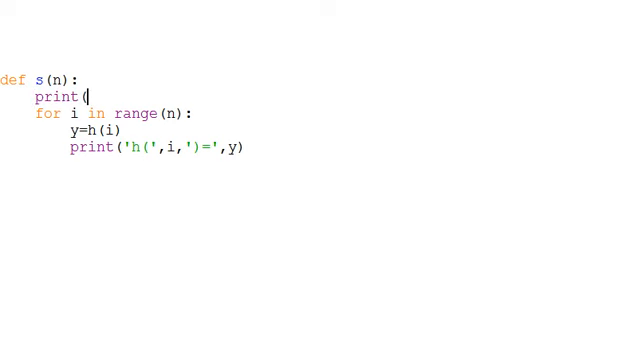
type("'")
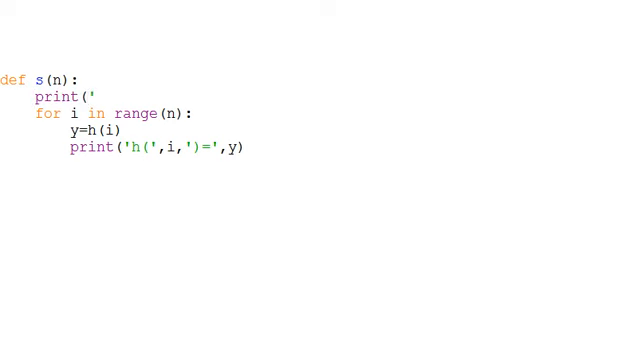
type("h")
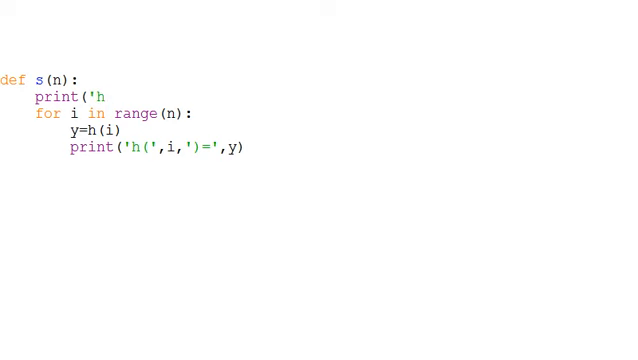
type("(x")
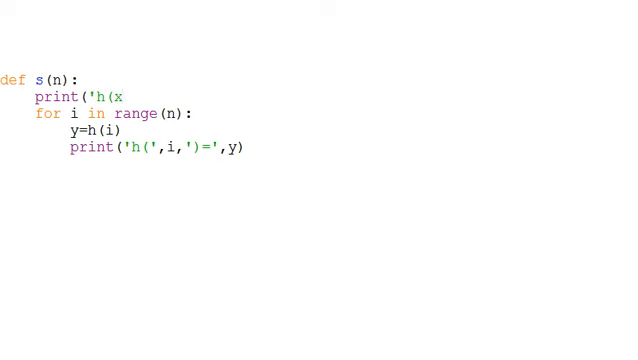
type(")=")
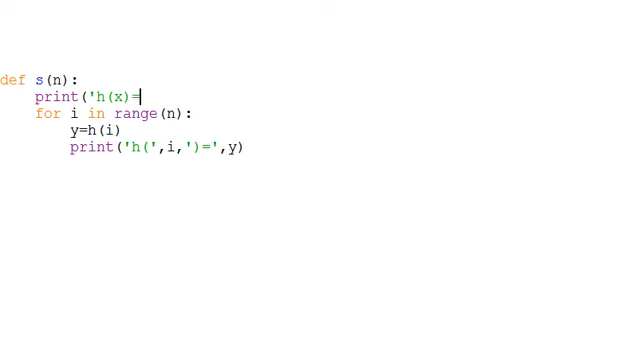
type("x-1")
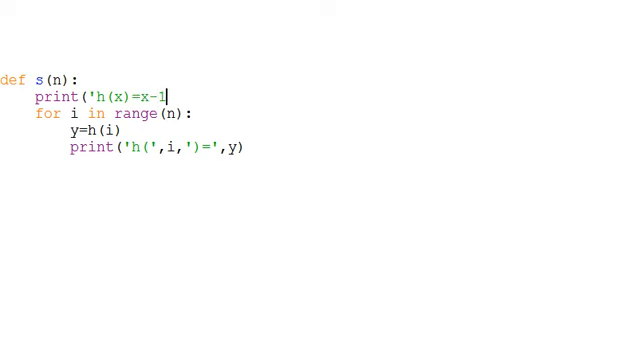
type("')")
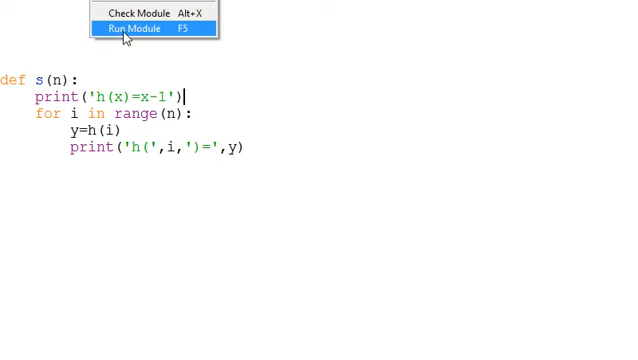
- Run the edited module so s(4) output begins with the h(x)=x-1 header
left_click(132, 28)
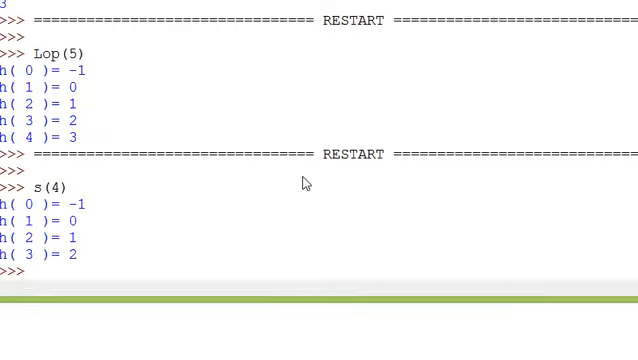
scroll("down", 3)
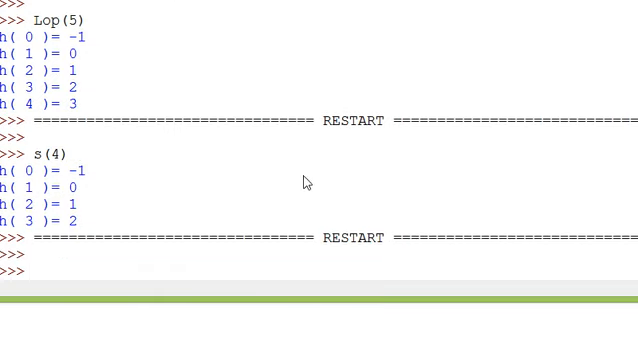
mouse_move(360, 300)
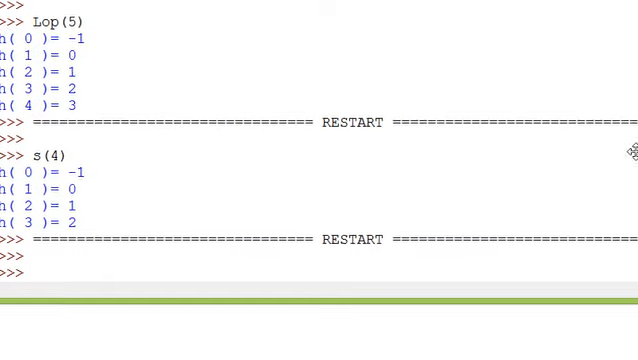
scroll("up", 3)
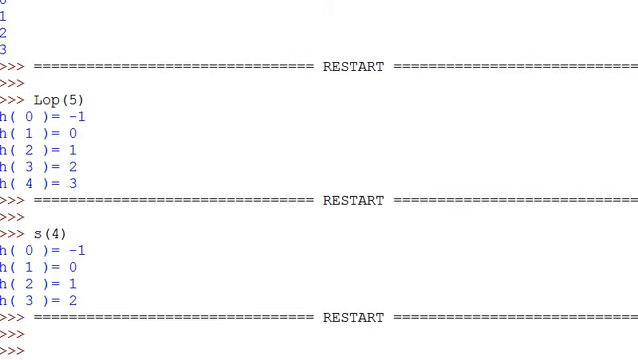
mouse_move(396, 194)
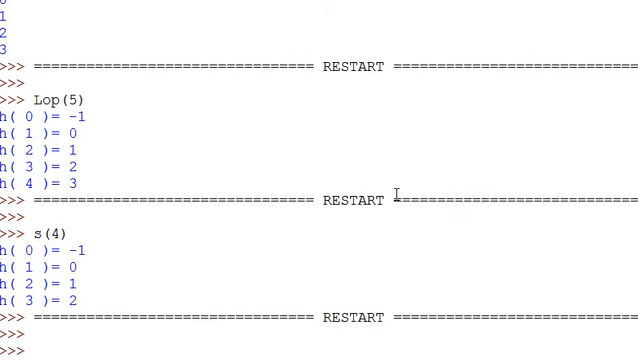
scroll("down", 3)
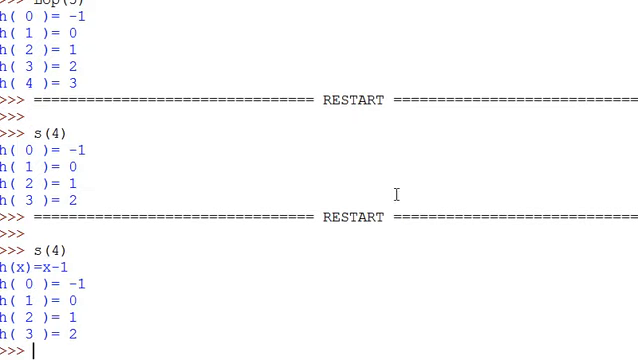
mouse_move(108, 296)
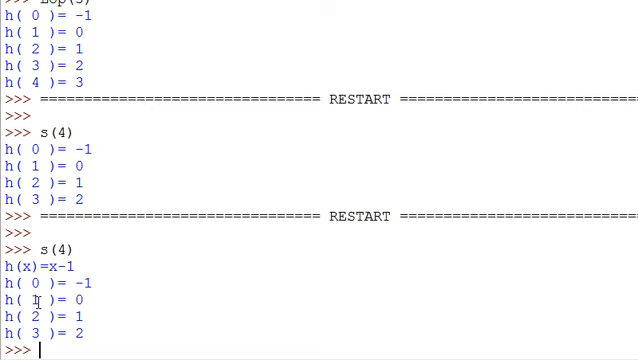
mouse_move(32, 326)
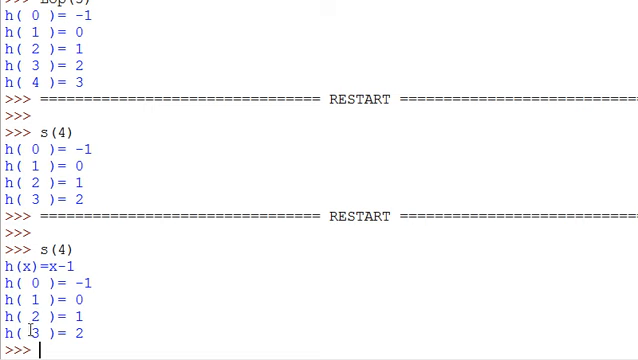